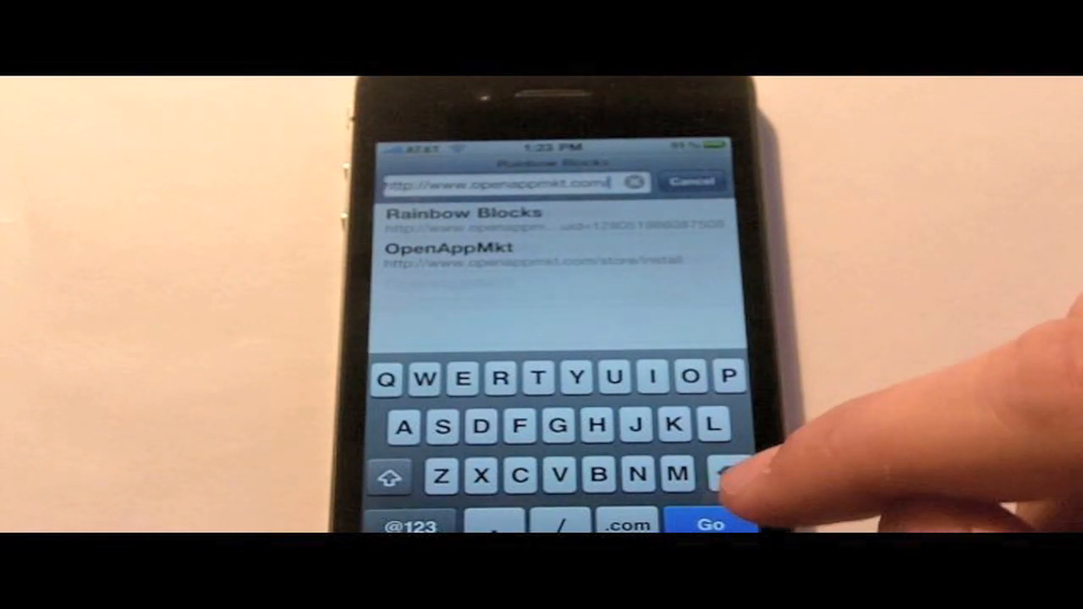
pyautogui.click(711, 524)
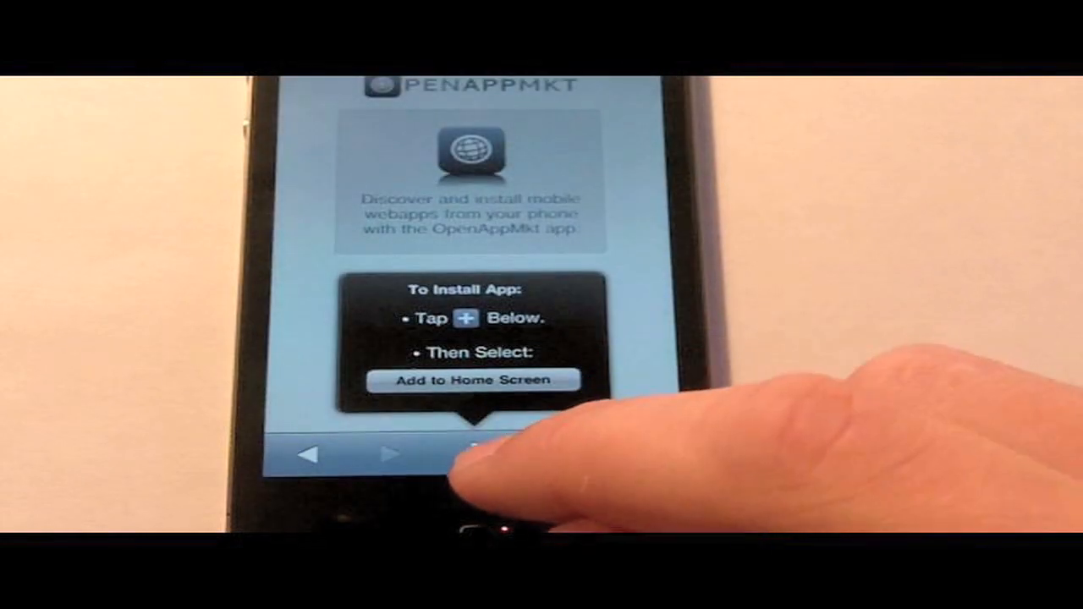
# Add the OpenAppMkt page to the Home Screen from Safari's share options.
pyautogui.click(474, 448)
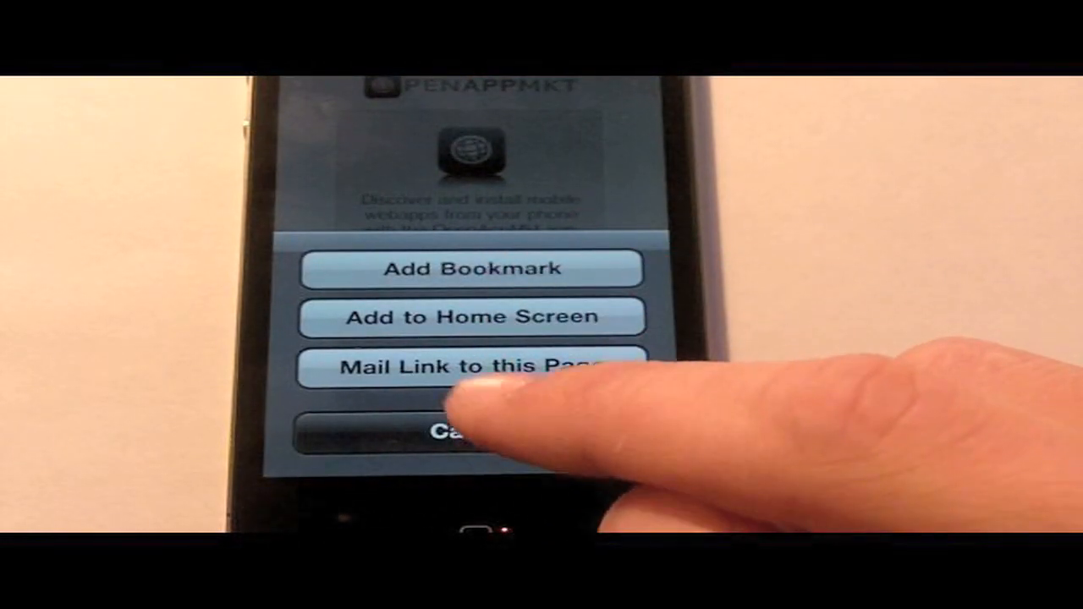
pyautogui.moveTo(474, 474)
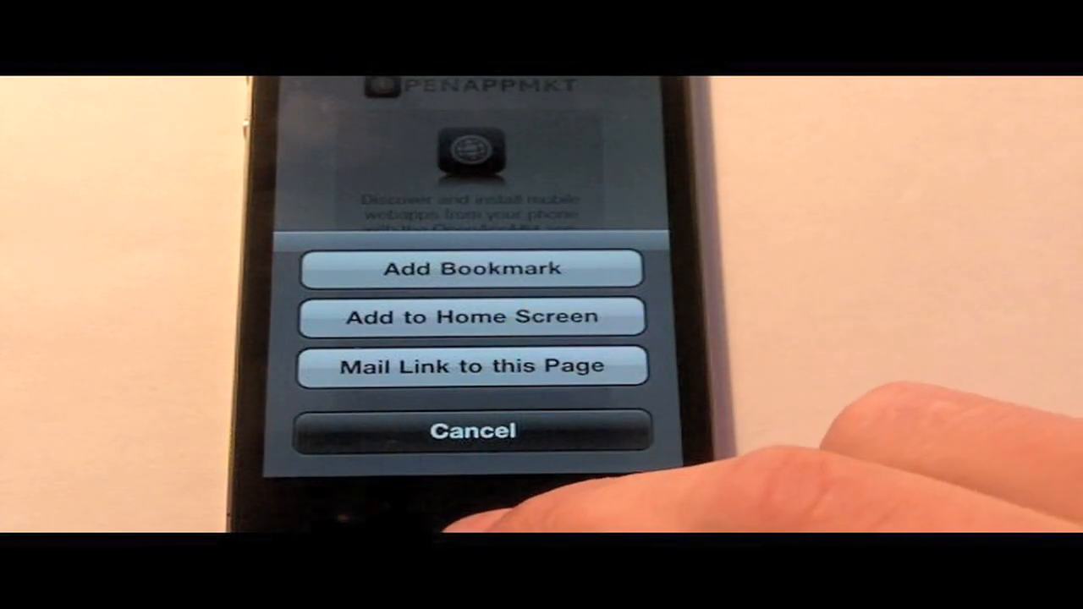
pyautogui.click(472, 430)
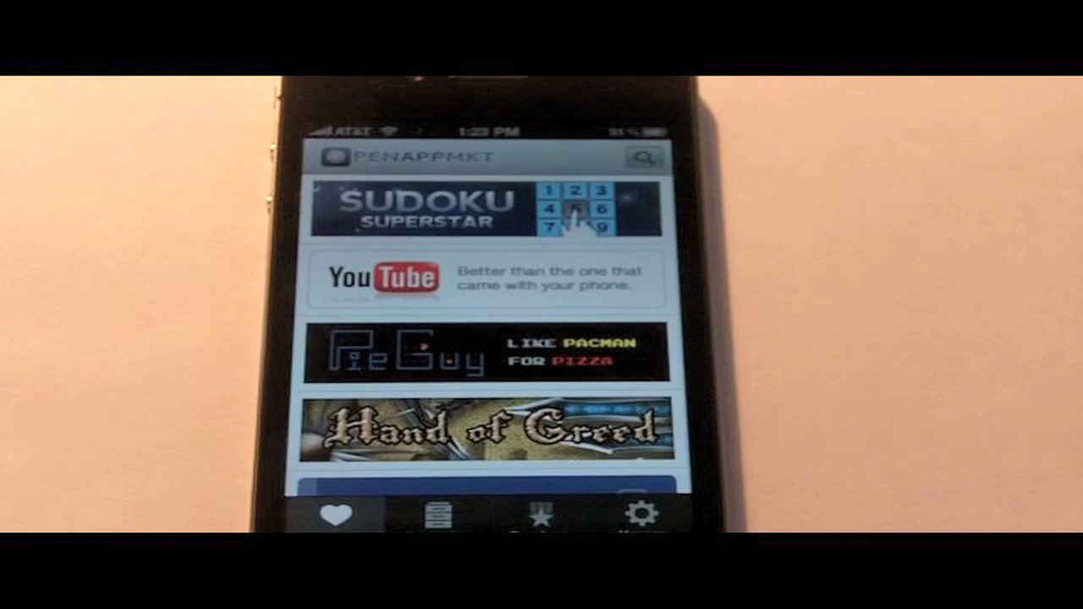
# Scroll the OpenAppMkt featured list to the YouTube app's info page.
pyautogui.scroll(-3)
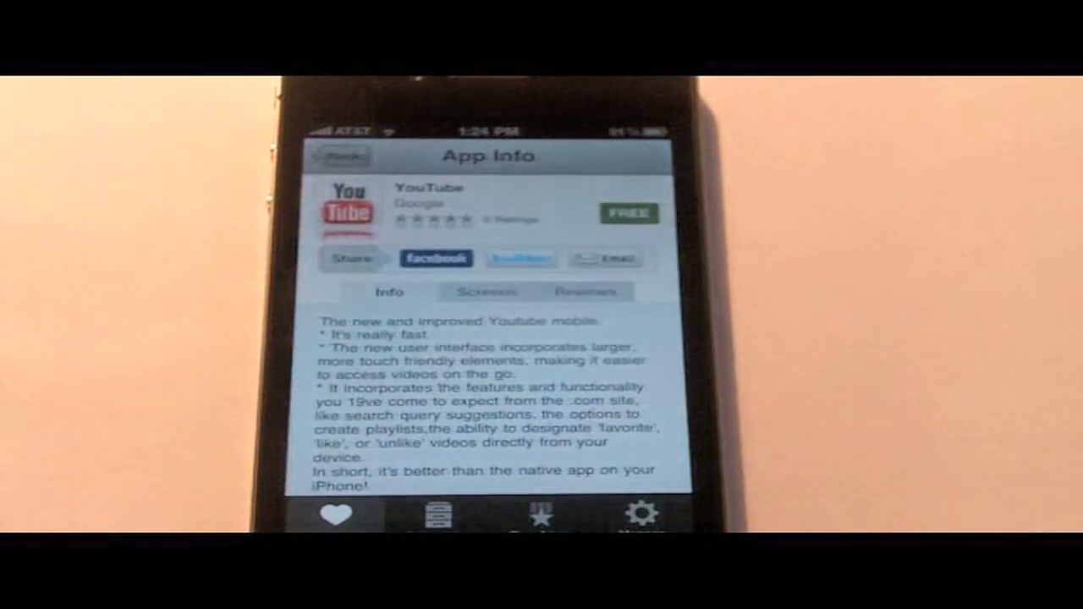
# Install the free YouTube web app named YouTube and check its home screen icon.
pyautogui.click(629, 214)
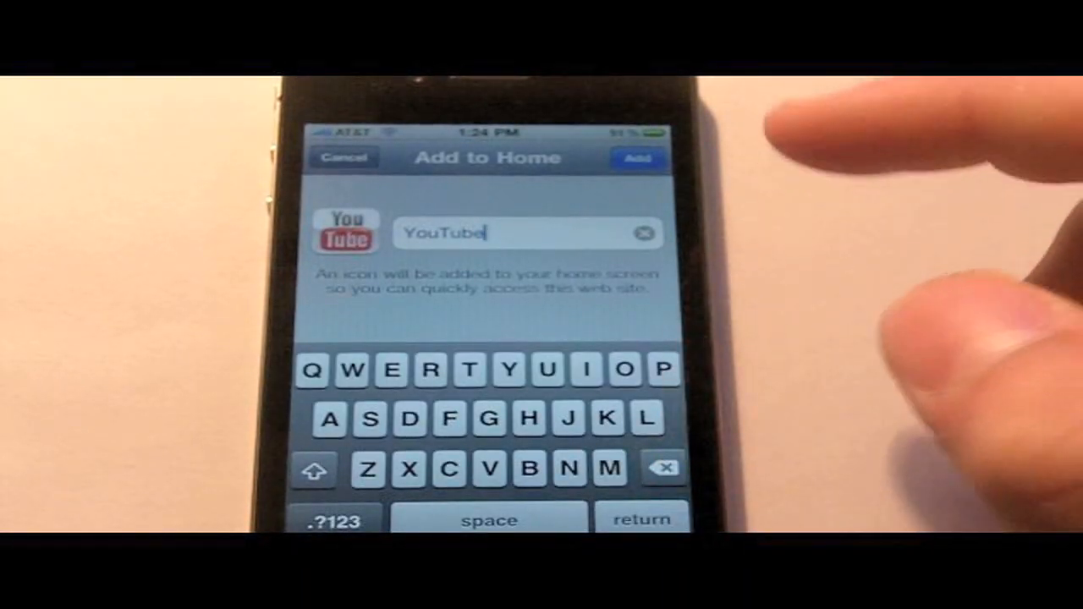
pyautogui.click(637, 157)
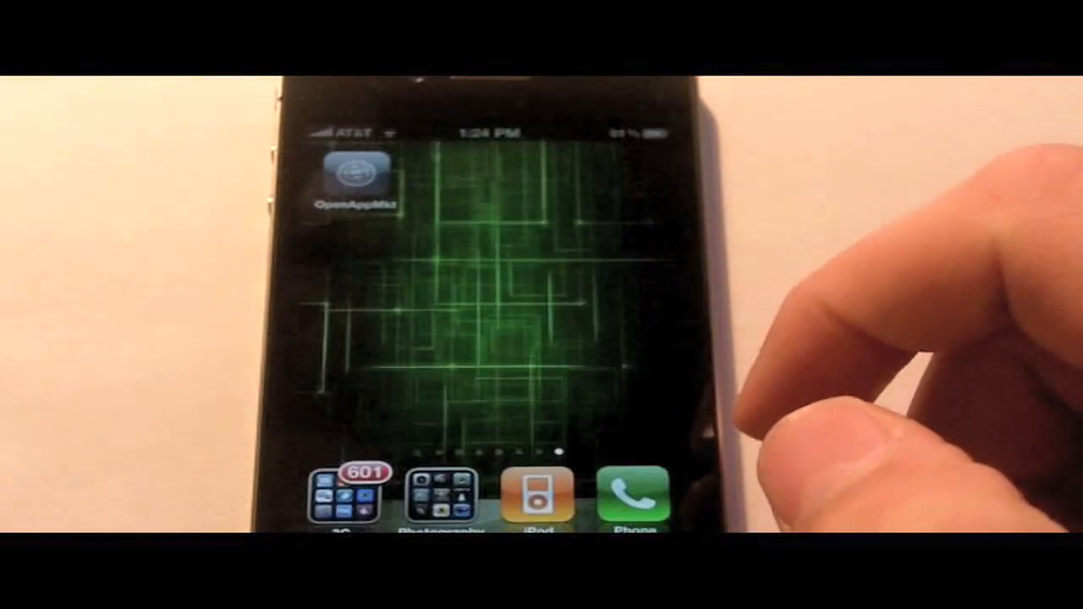
pyautogui.hscroll(-3)
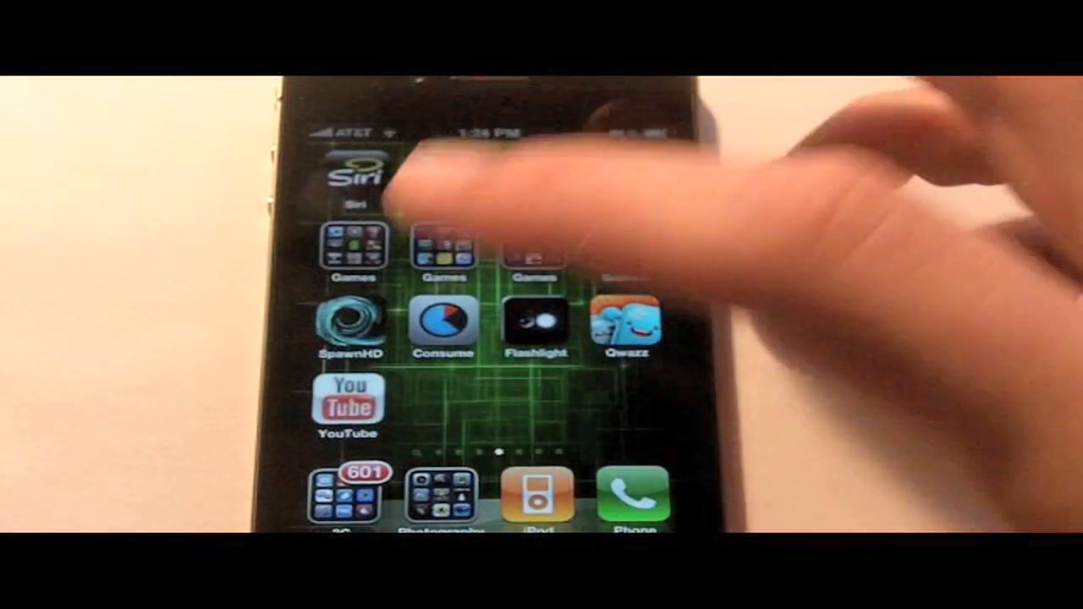